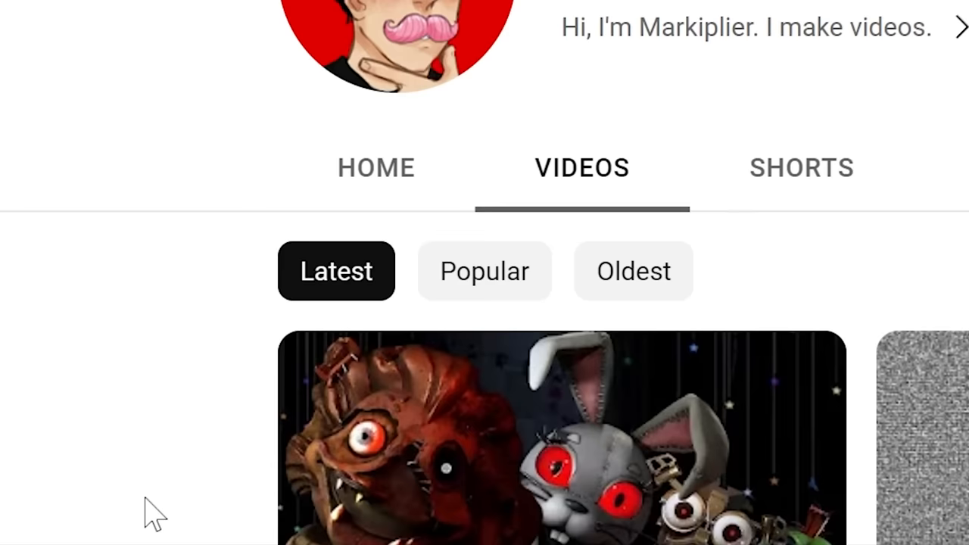
Delete the selected leg vertices in Edit Mode, leaving only the arm and hand.
click(562, 439)
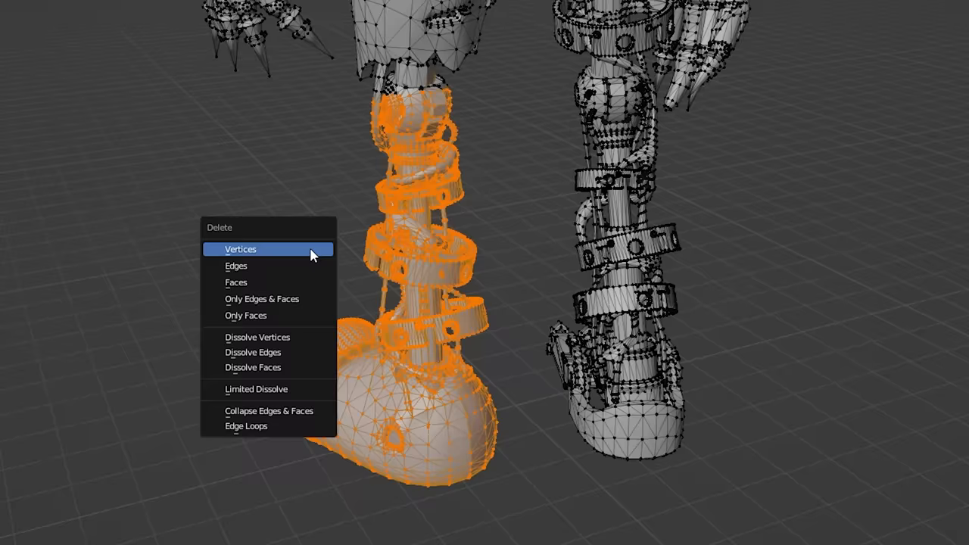
click(240, 249)
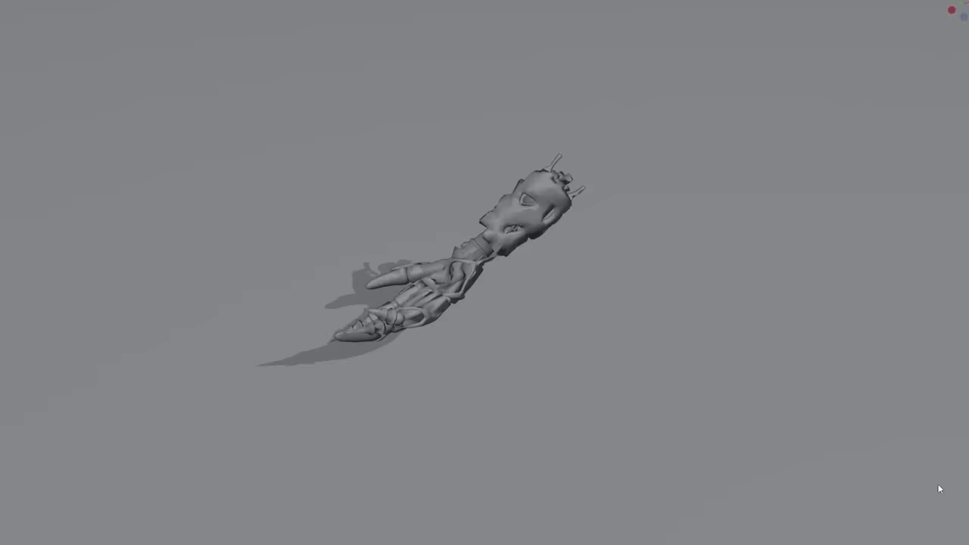